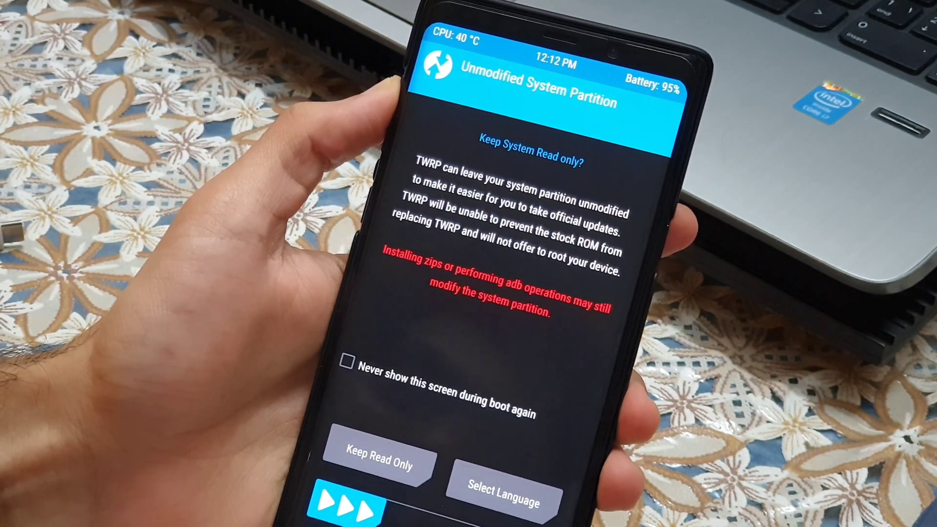
# Step: Dismiss the Unmodified System Partition prompt and confirm Format Data with 'yes'
pyautogui.click(378, 462)
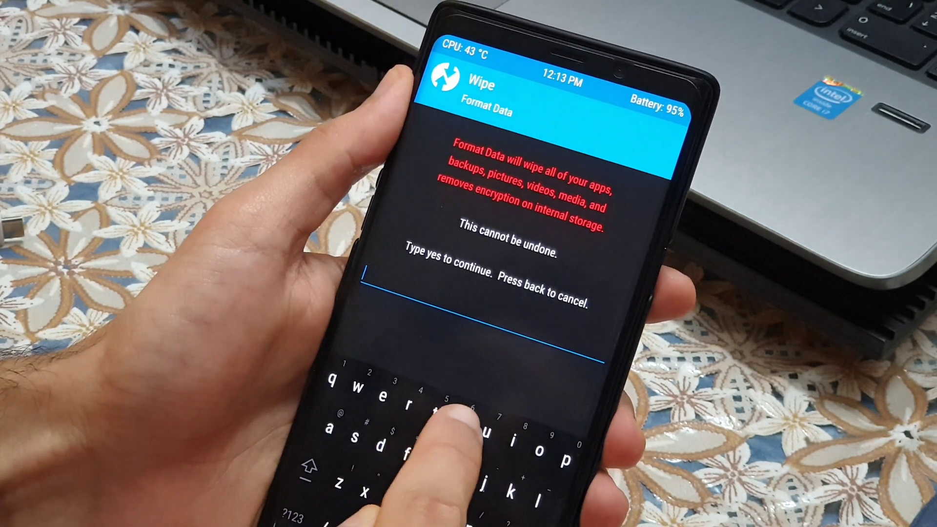
pyautogui.write('yes')
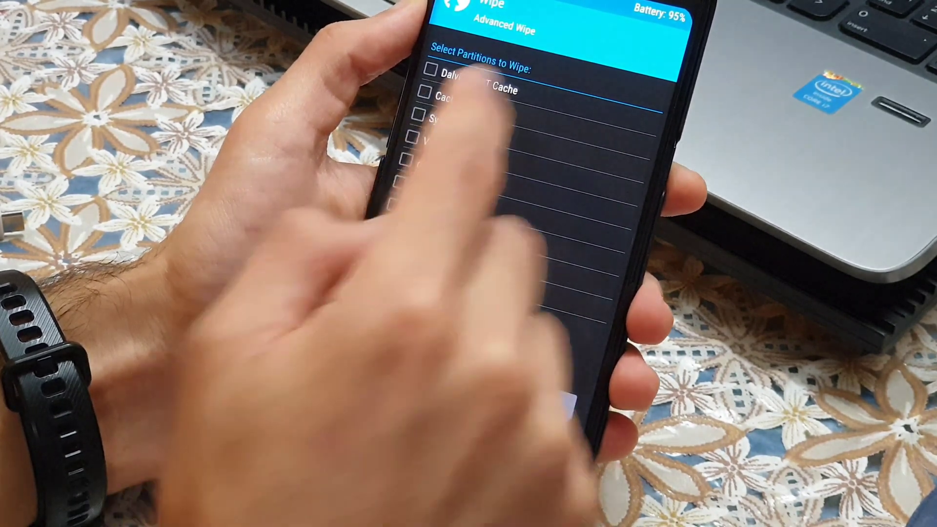
# Step: Mark Dalvik / ART Cache, Cache, System, Vendor and data, then swipe to wipe them
pyautogui.click(429, 71)
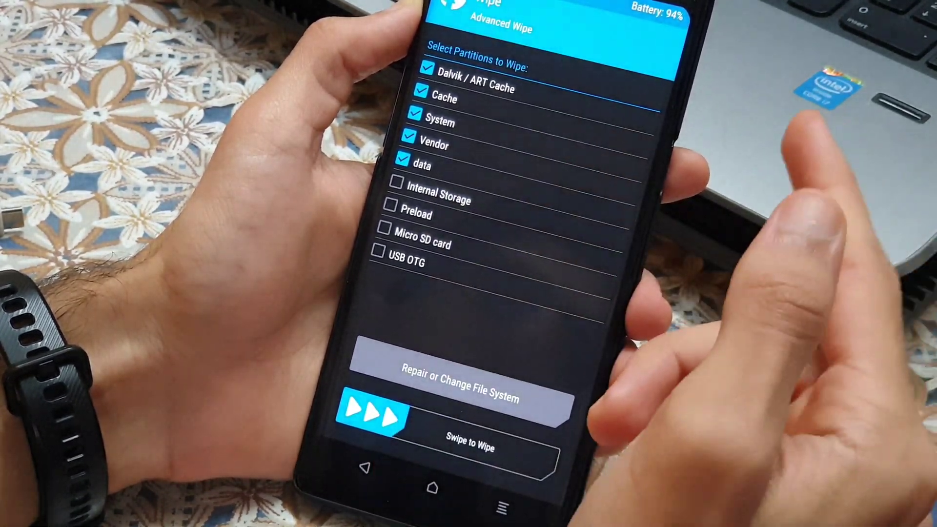
pyautogui.click(396, 183)
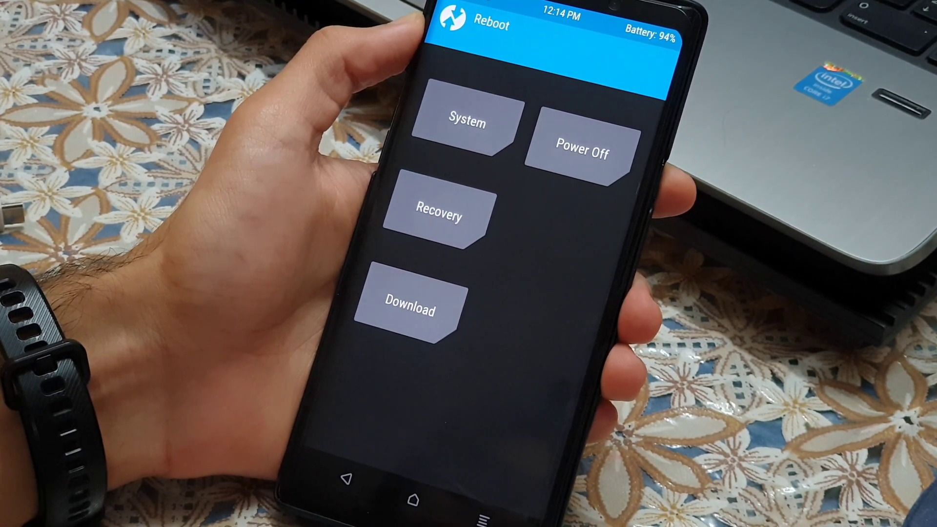
# Step: Bring up the Reboot menu from the TWRP main screen
pyautogui.click(467, 123)
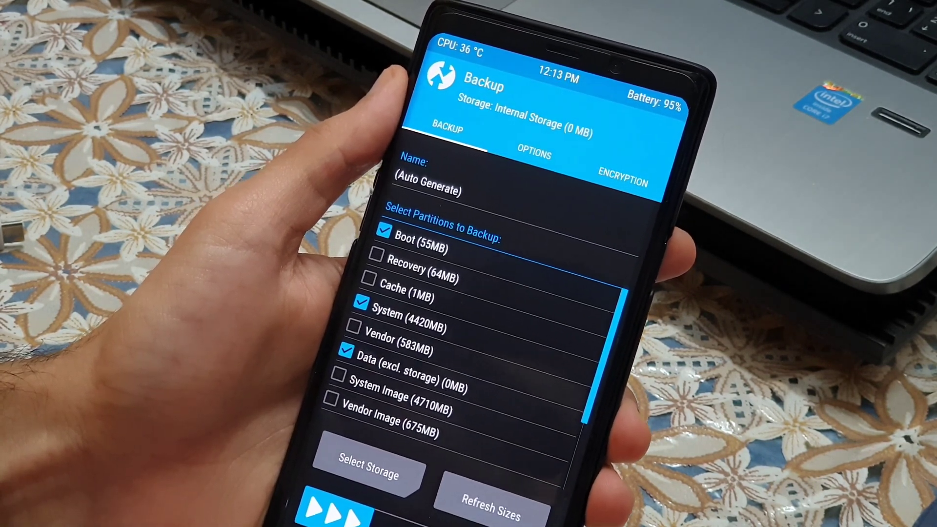
# Step: Leave Boot out of the backup so only System and Data are covered
pyautogui.click(376, 238)
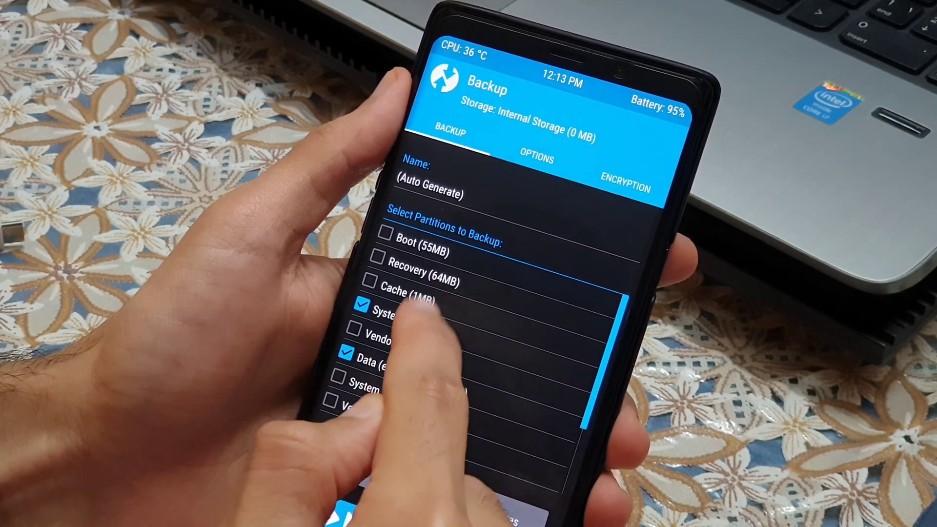
pyautogui.scroll(-3)
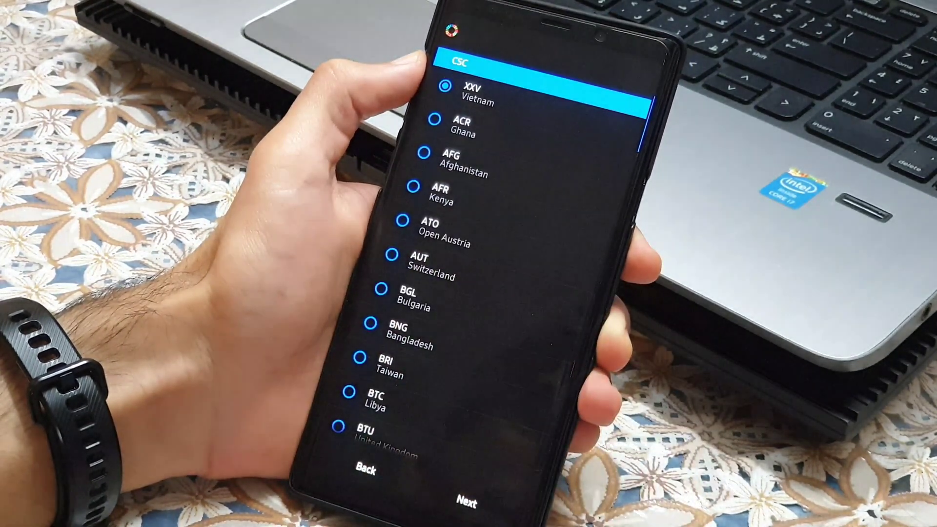
# Step: Choose Advanced Debloat over No Debloat and Alexis Debloat
pyautogui.scroll(-3)
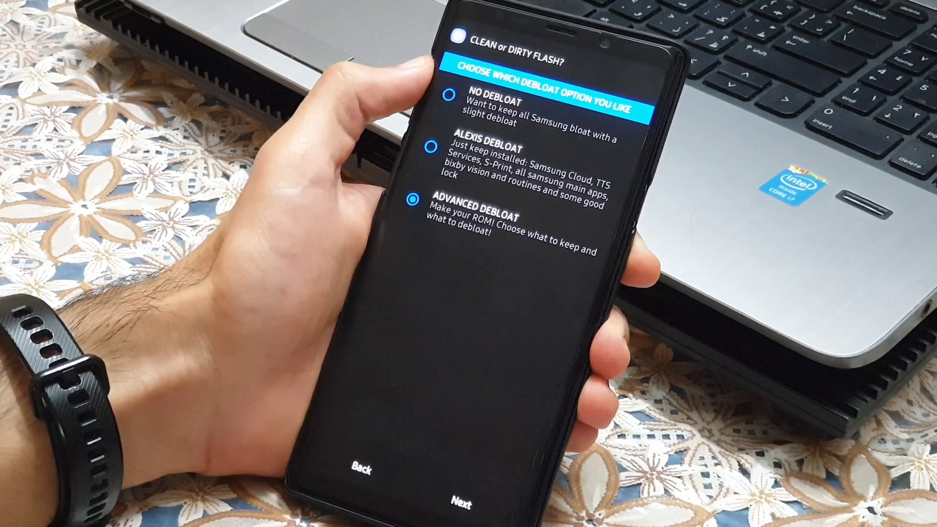
# Step: Keep Link to Windows in Samsung Features and continue to the Samsung Apps debloat list
pyautogui.click(461, 506)
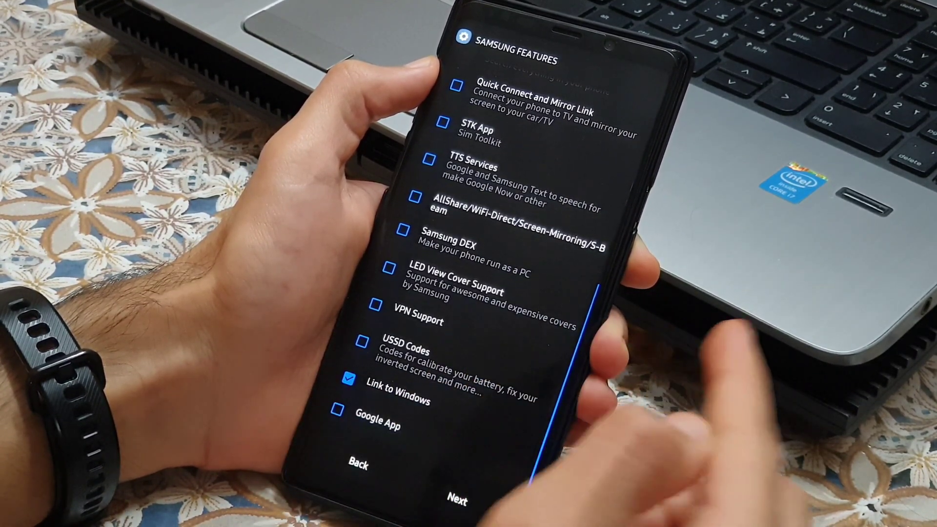
pyautogui.click(458, 498)
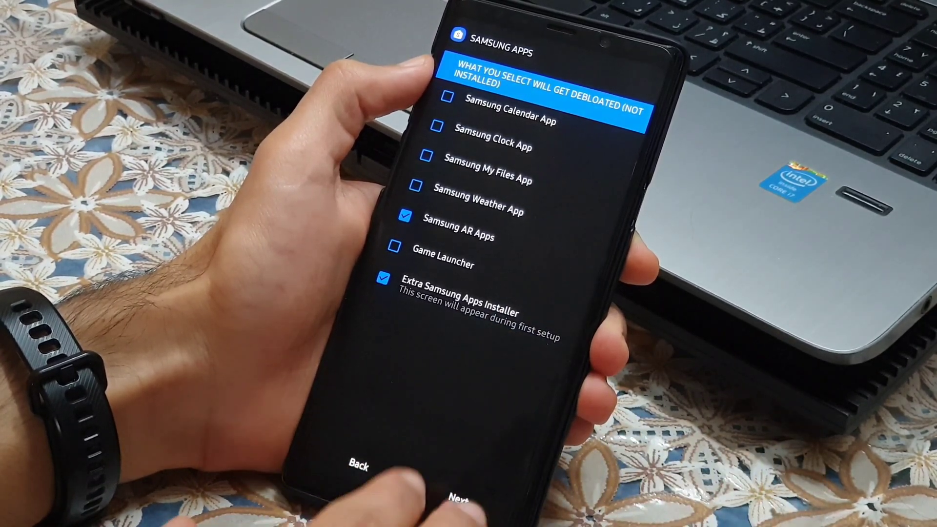
pyautogui.click(456, 512)
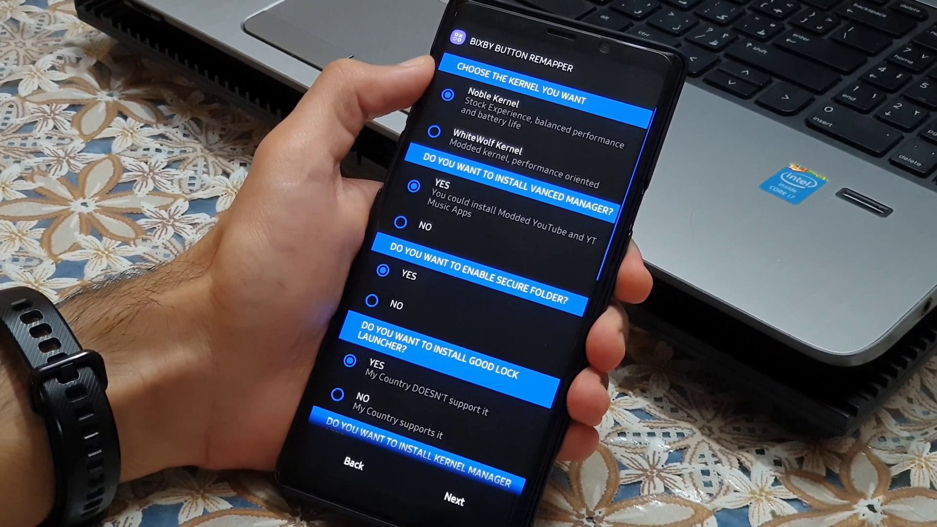
# Step: Switch the kernel choice to the WhiteWolf kernel, leaving other add-ons unchanged
pyautogui.click(436, 132)
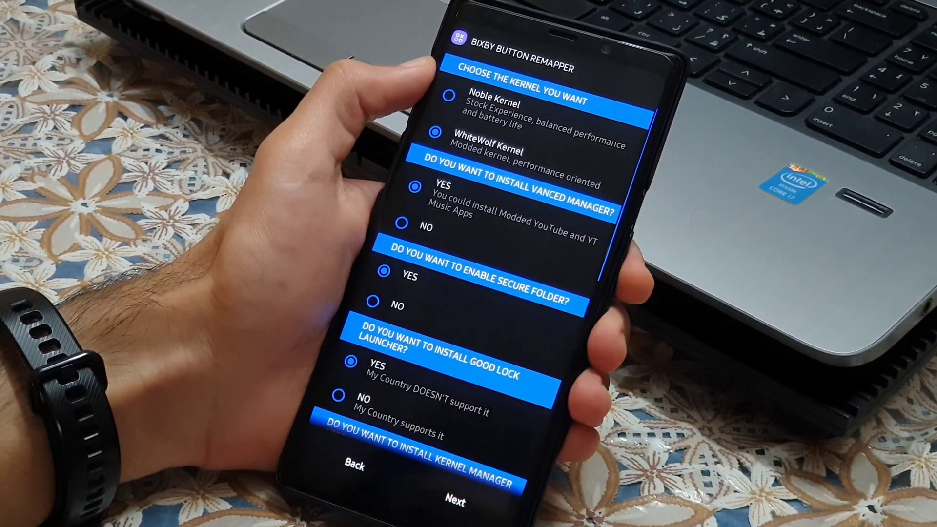
pyautogui.scroll(-3)
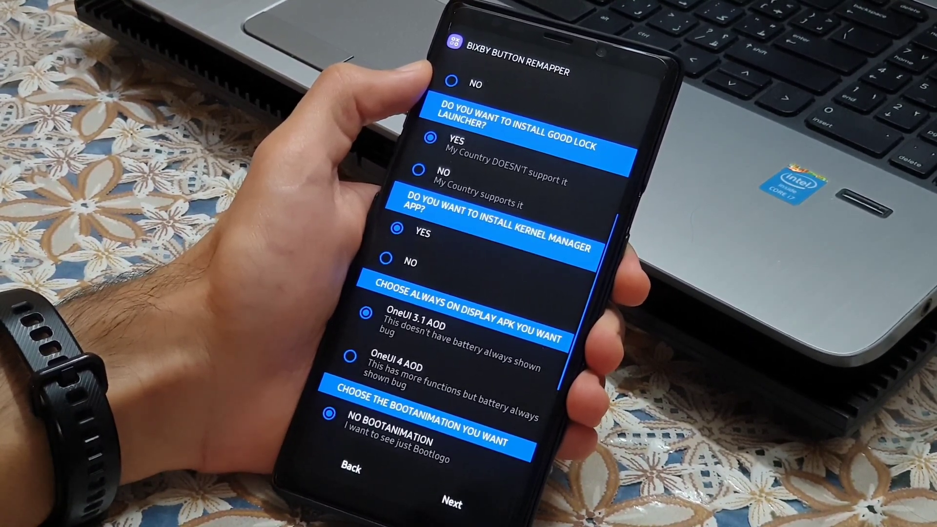
# Step: Choose the Noble boot animation and keep the stock fonts pack
pyautogui.scroll(-3)
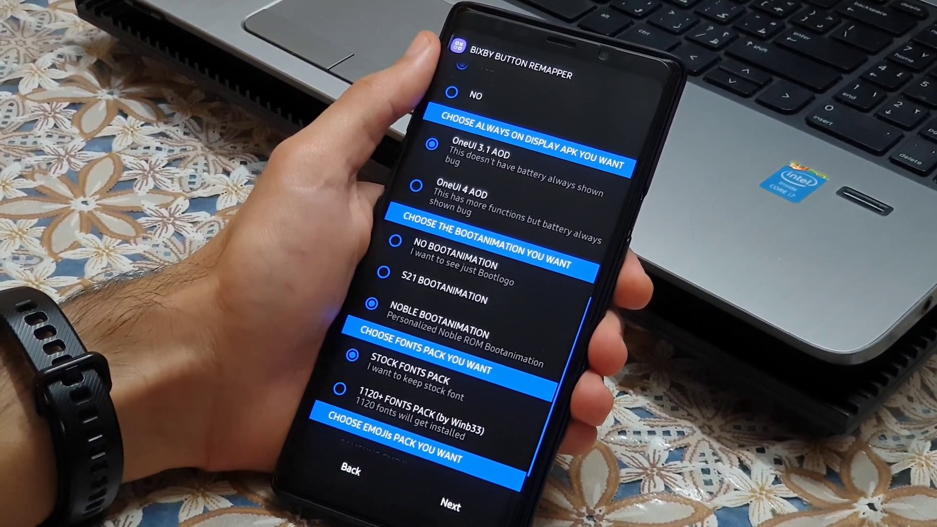
pyautogui.scroll(-3)
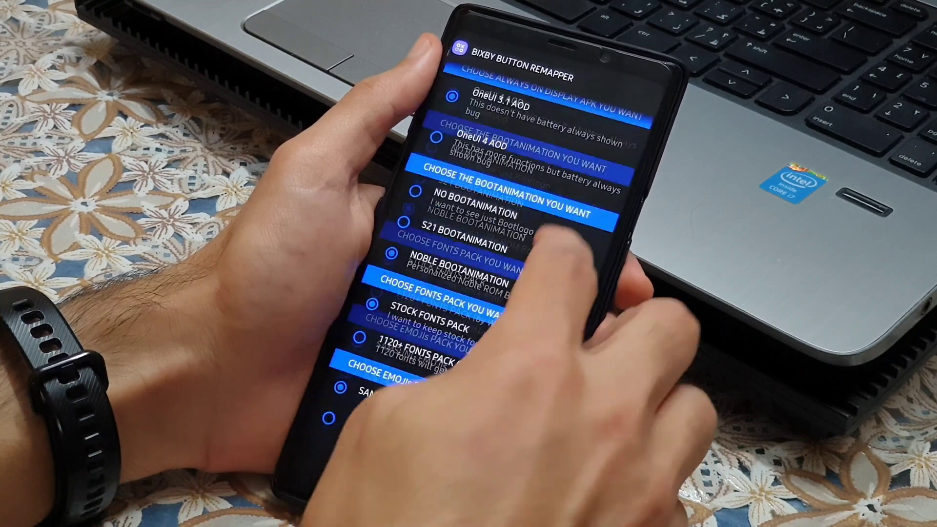